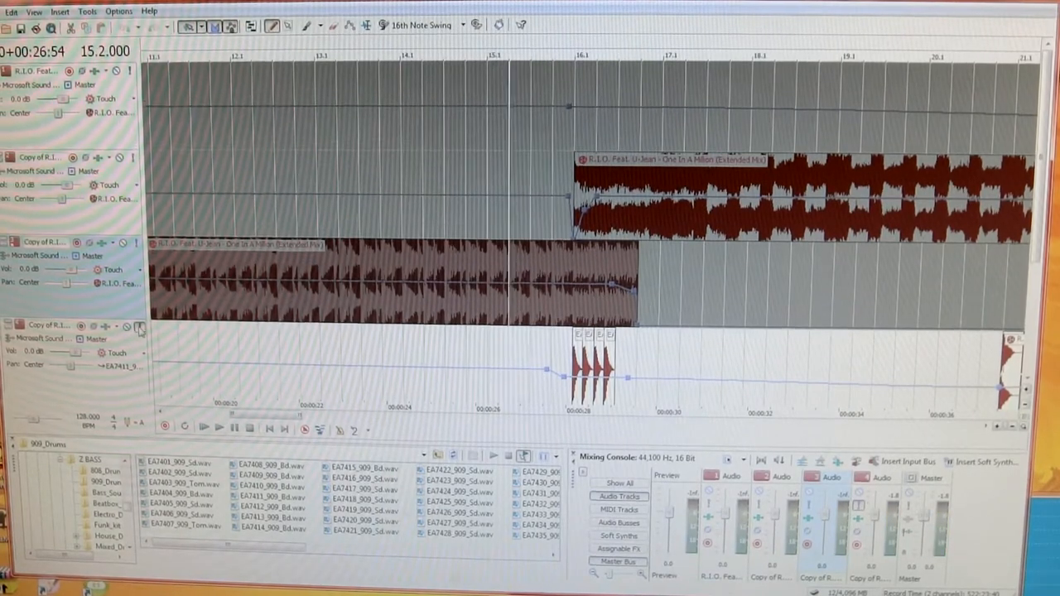
# Step: Paint the stuttered R.I.O. vocal event onto track 4 after the short drum hits
pyautogui.click(202, 427)
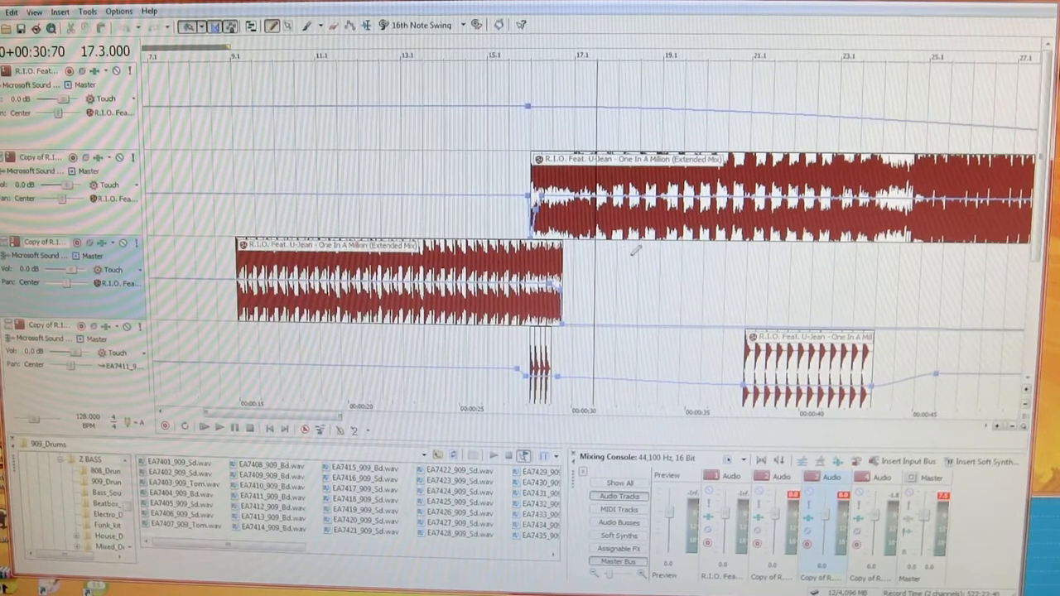
pyautogui.click(580, 56)
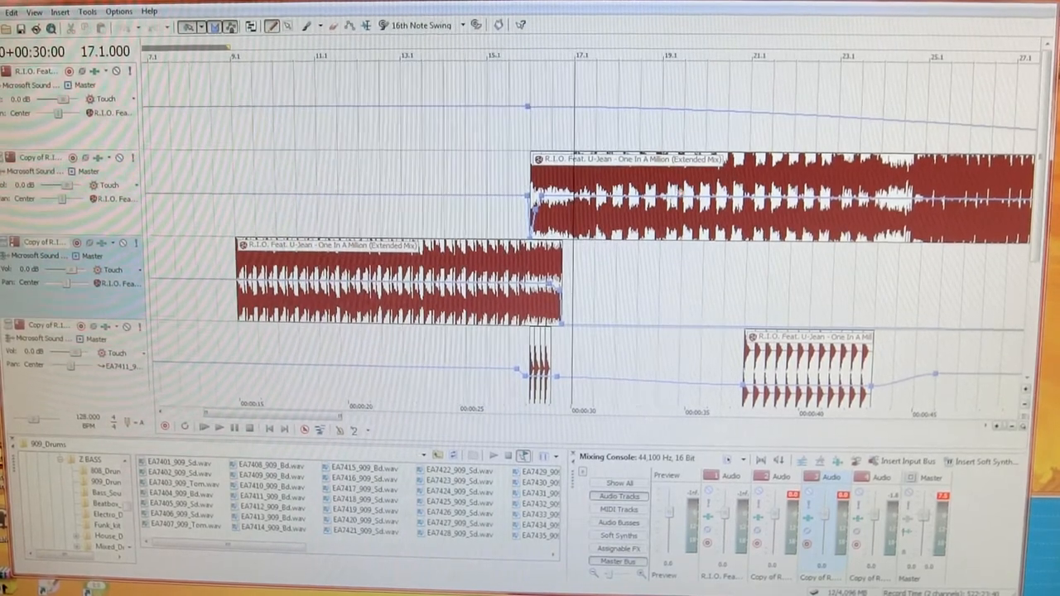
# Step: Trim the track 4 chopped event shorter and overlap the track 2 and 3 R.I.O. clips
pyautogui.click(203, 429)
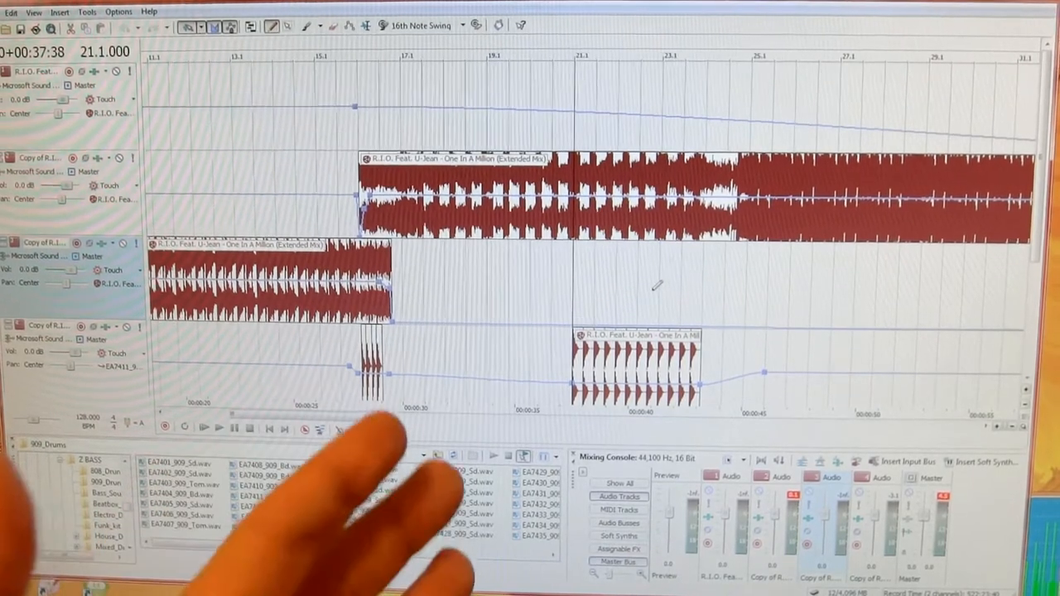
pyautogui.click(219, 427)
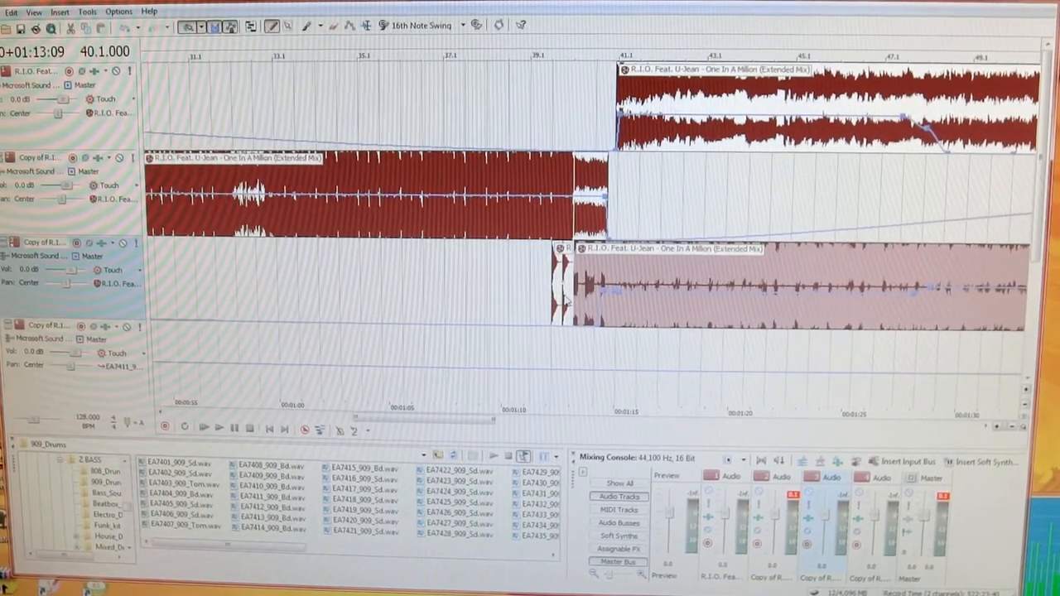
# Step: Align the track 1–3 R.I.O. clips near bar 41 so each begins where the previous ends
pyautogui.click(202, 427)
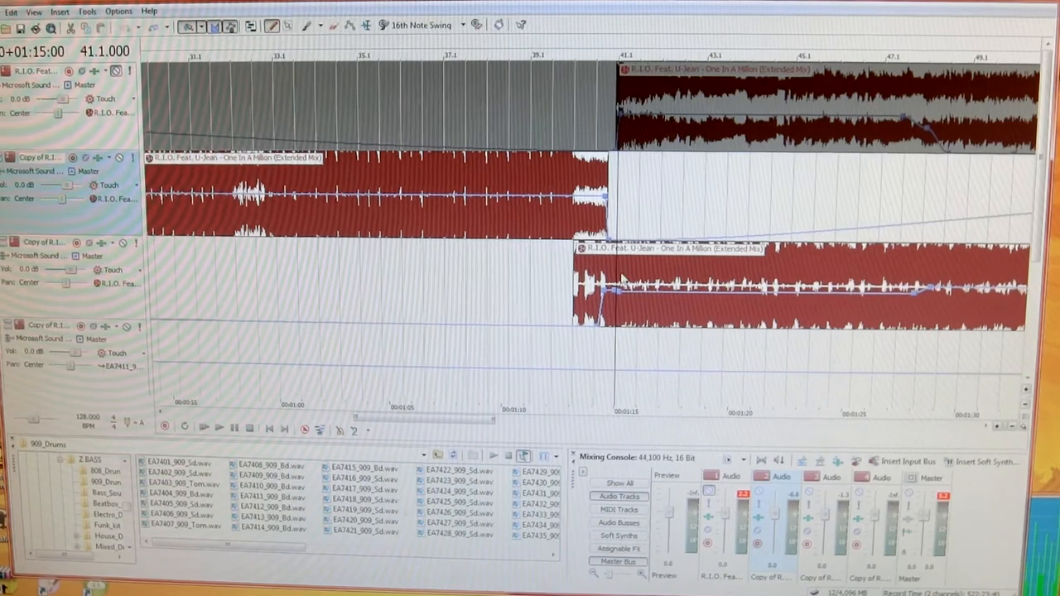
# Step: Stretch the track 2 clip's right edge past the start of the track 3 clip
pyautogui.click(202, 428)
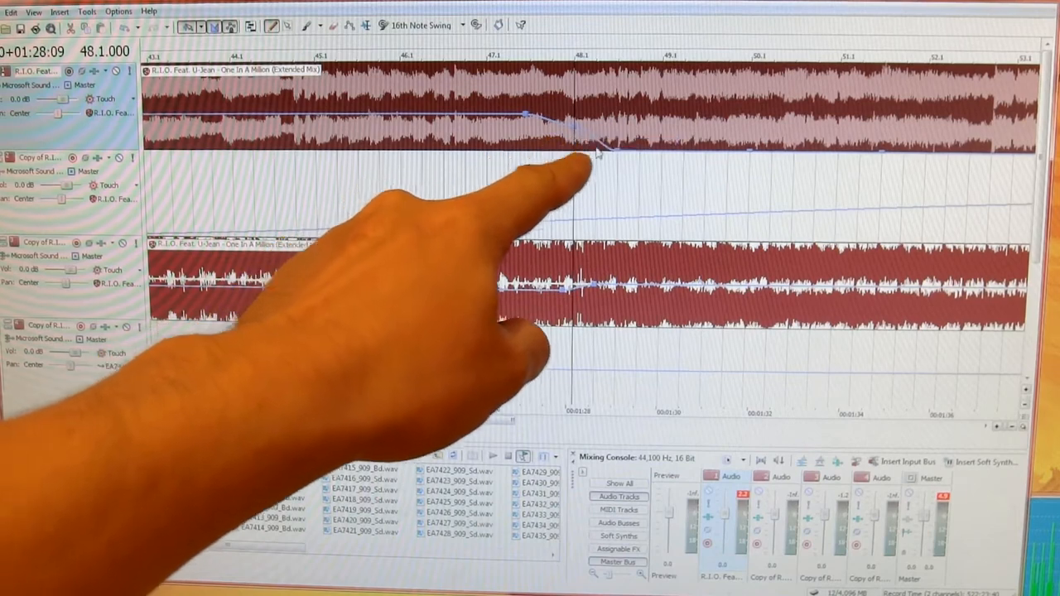
pyautogui.moveTo(596, 152)
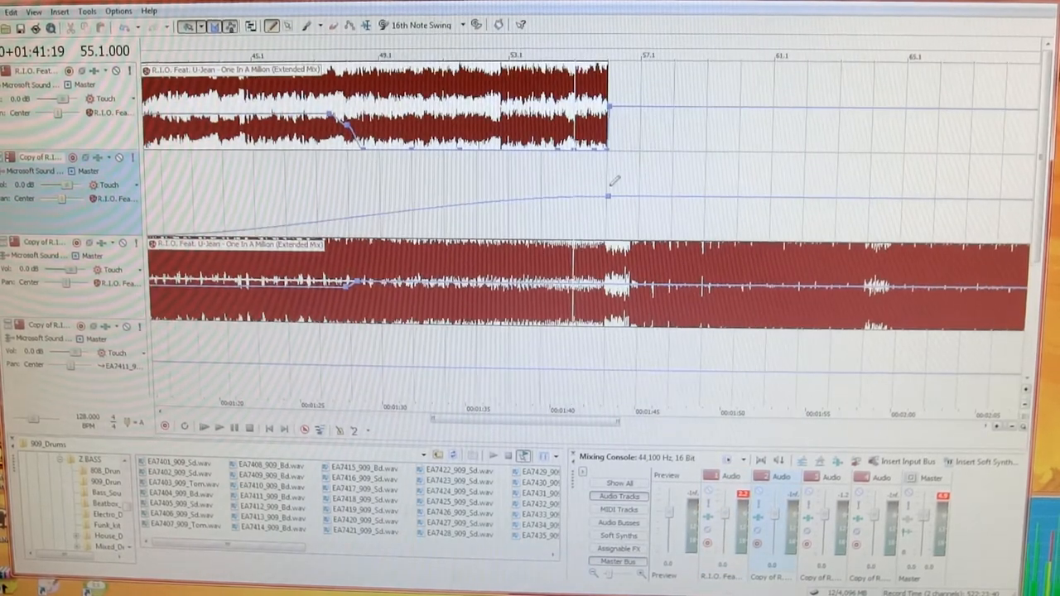
pyautogui.click(204, 428)
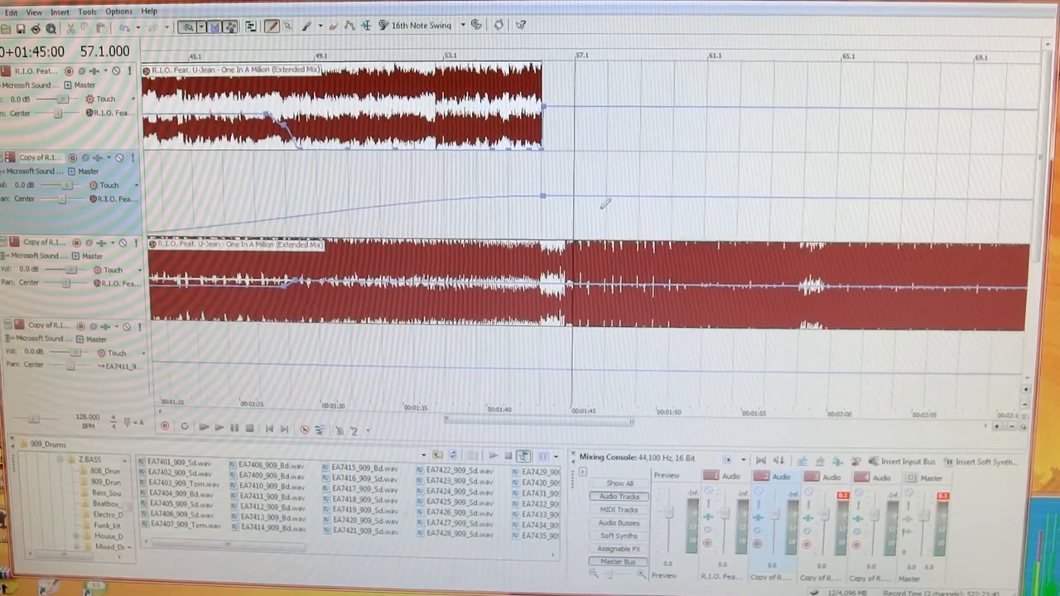
pyautogui.hscroll(-3)
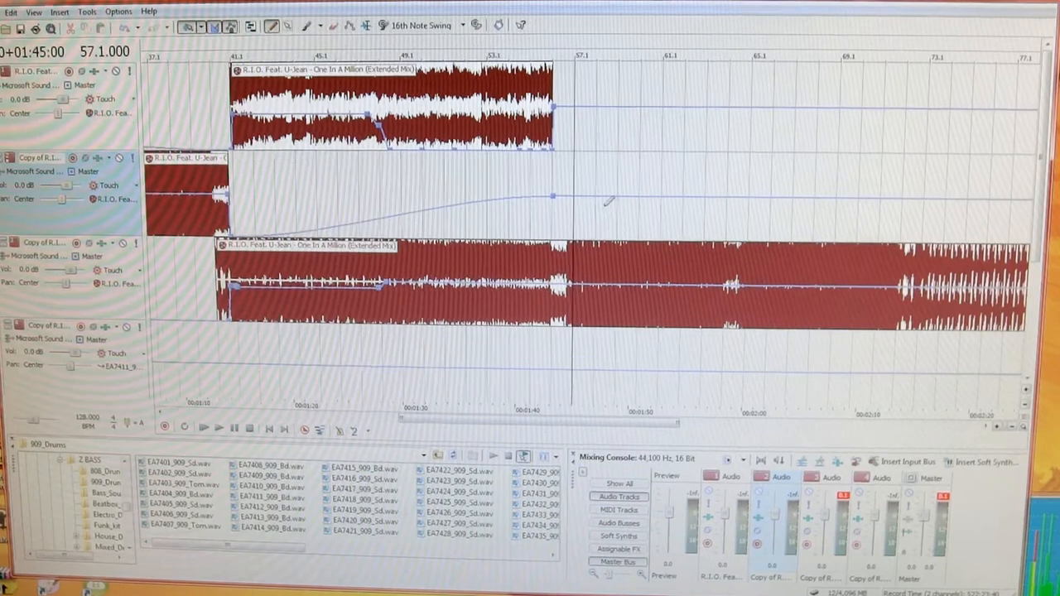
pyautogui.moveTo(732, 174)
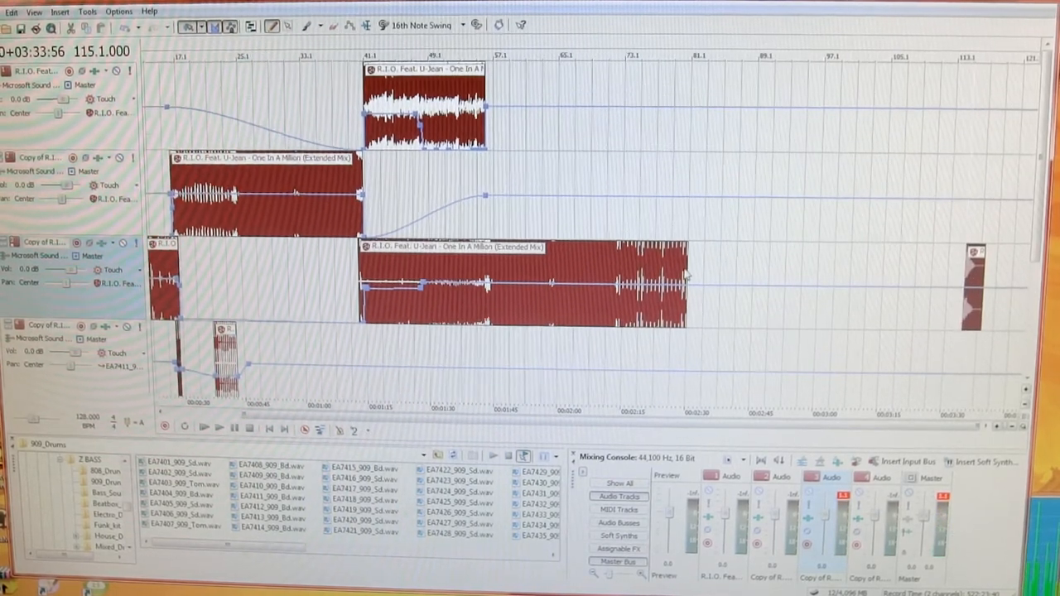
pyautogui.click(538, 285)
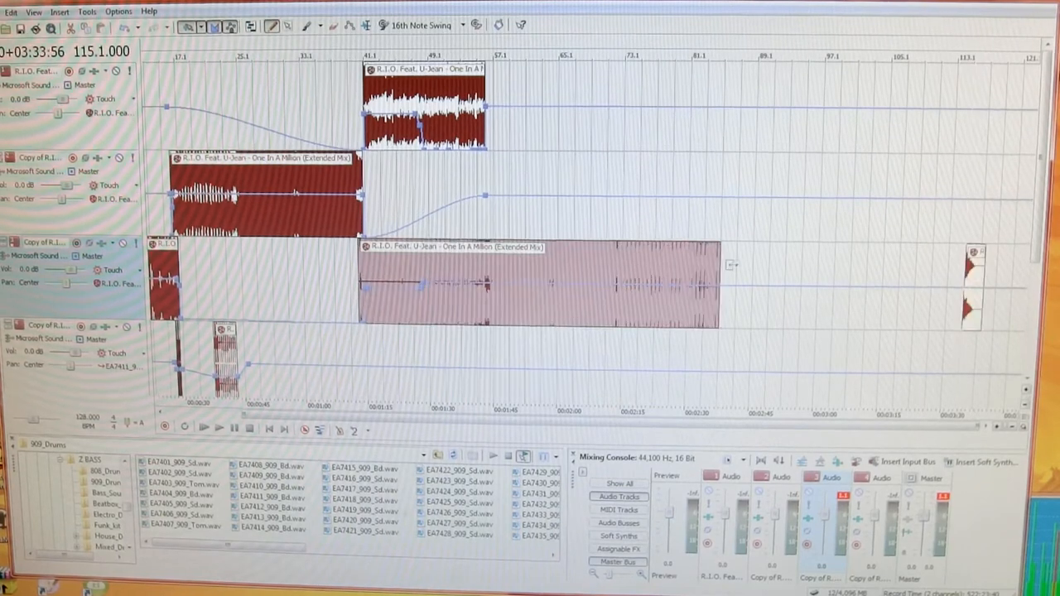